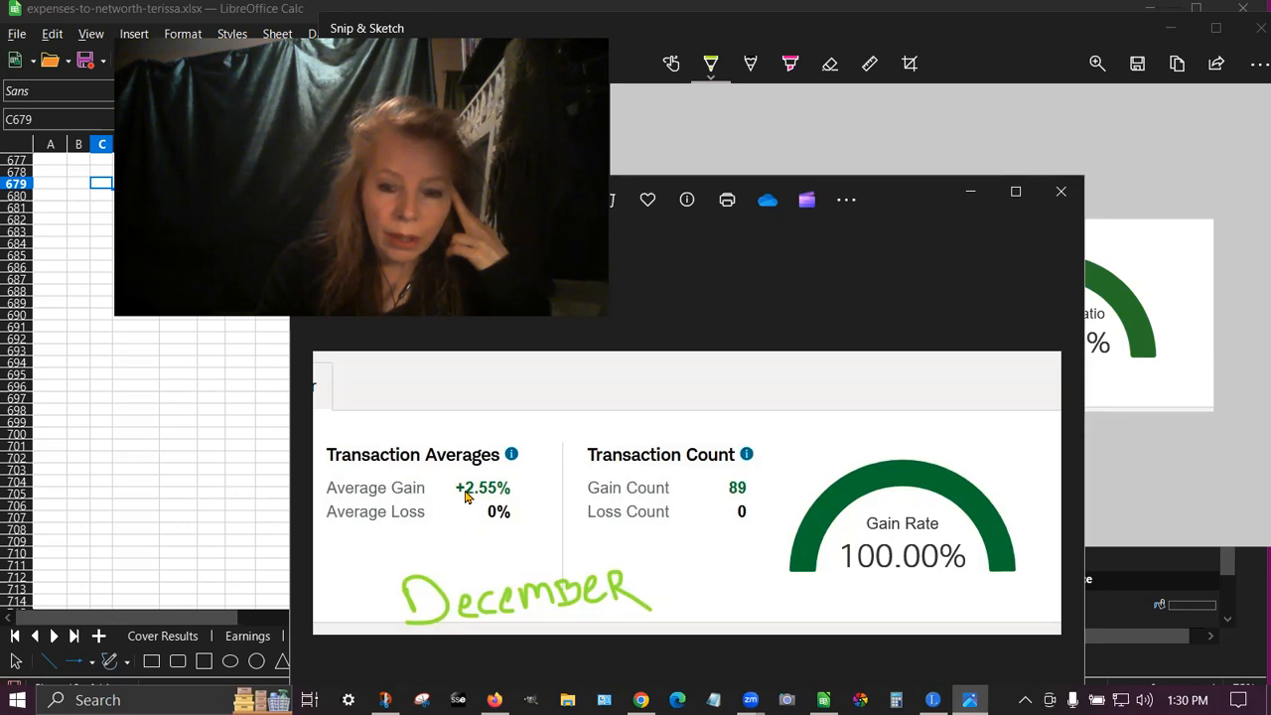
{"action": "mouse_move", "coordinate": [734, 572]}
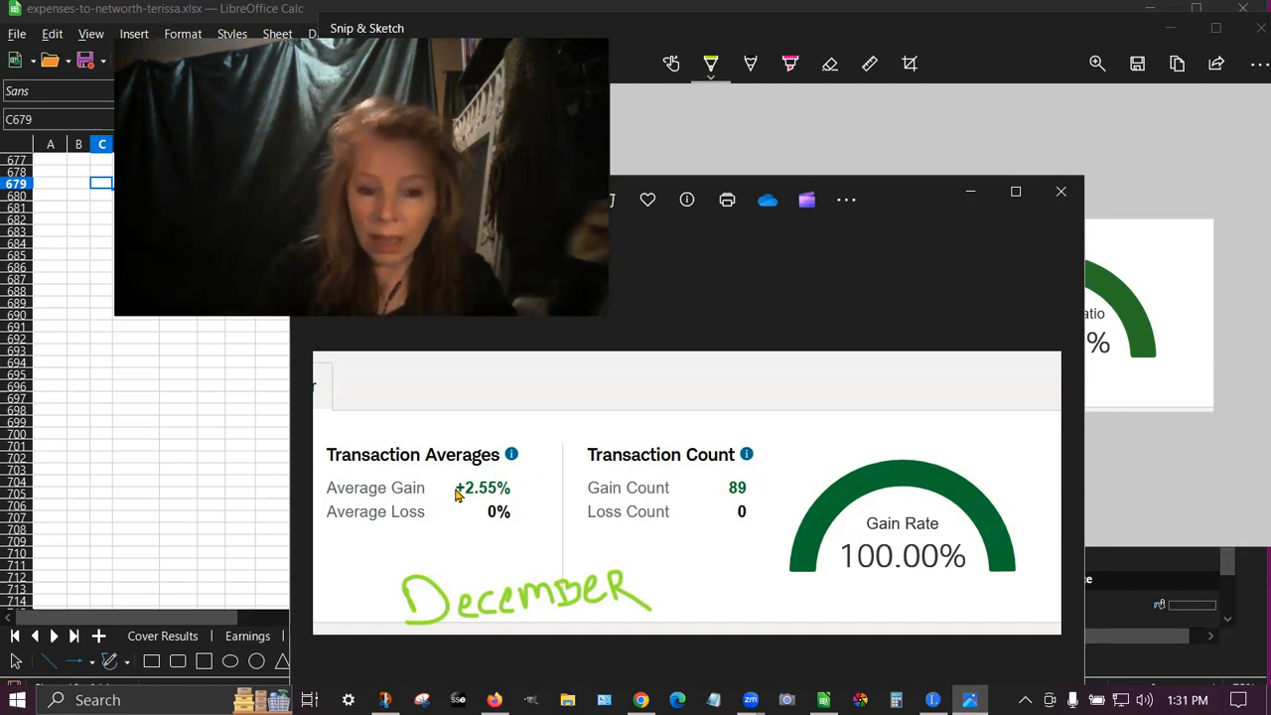
{"action": "mouse_move", "coordinate": [477, 464]}
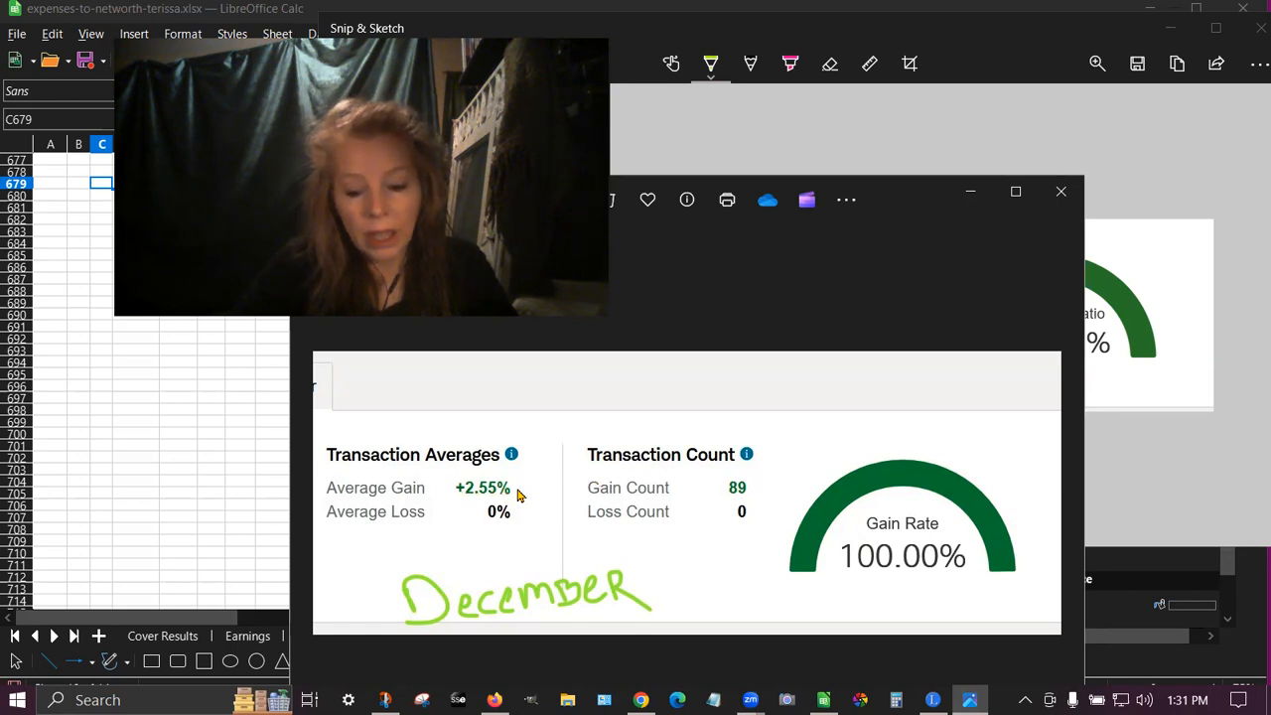
{"action": "mouse_move", "coordinate": [691, 486]}
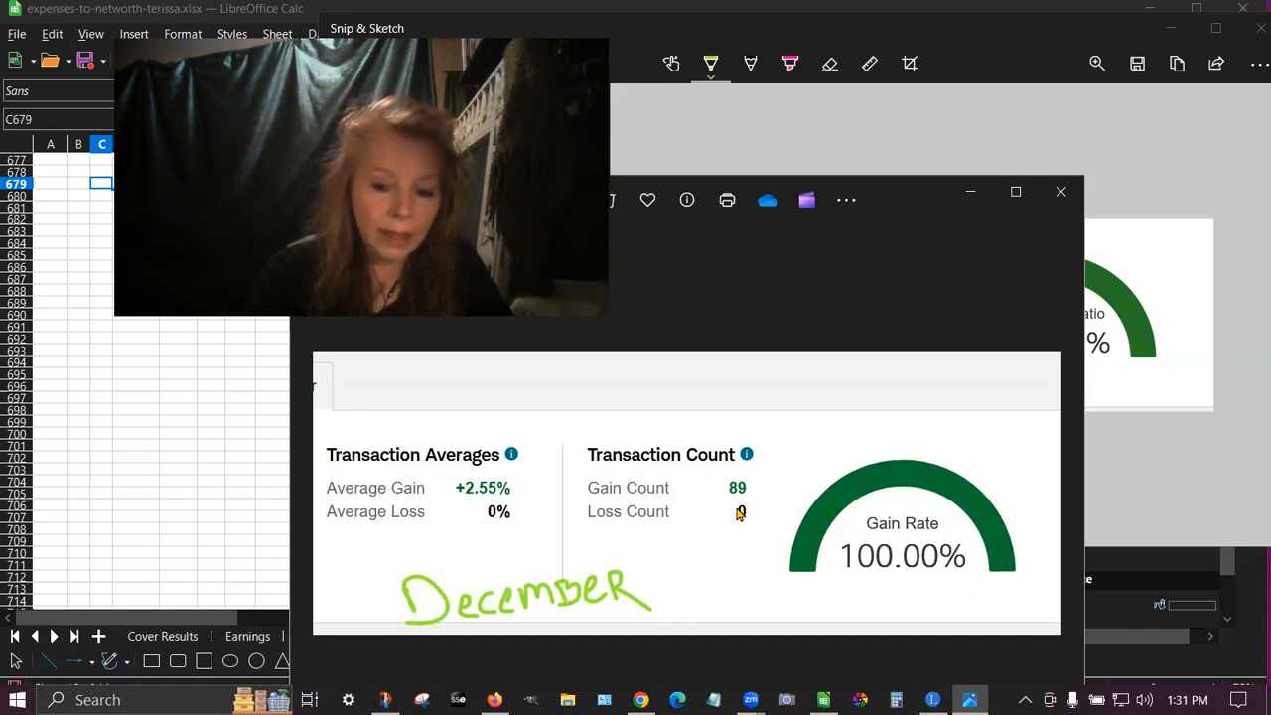
{"action": "mouse_move", "coordinate": [759, 514]}
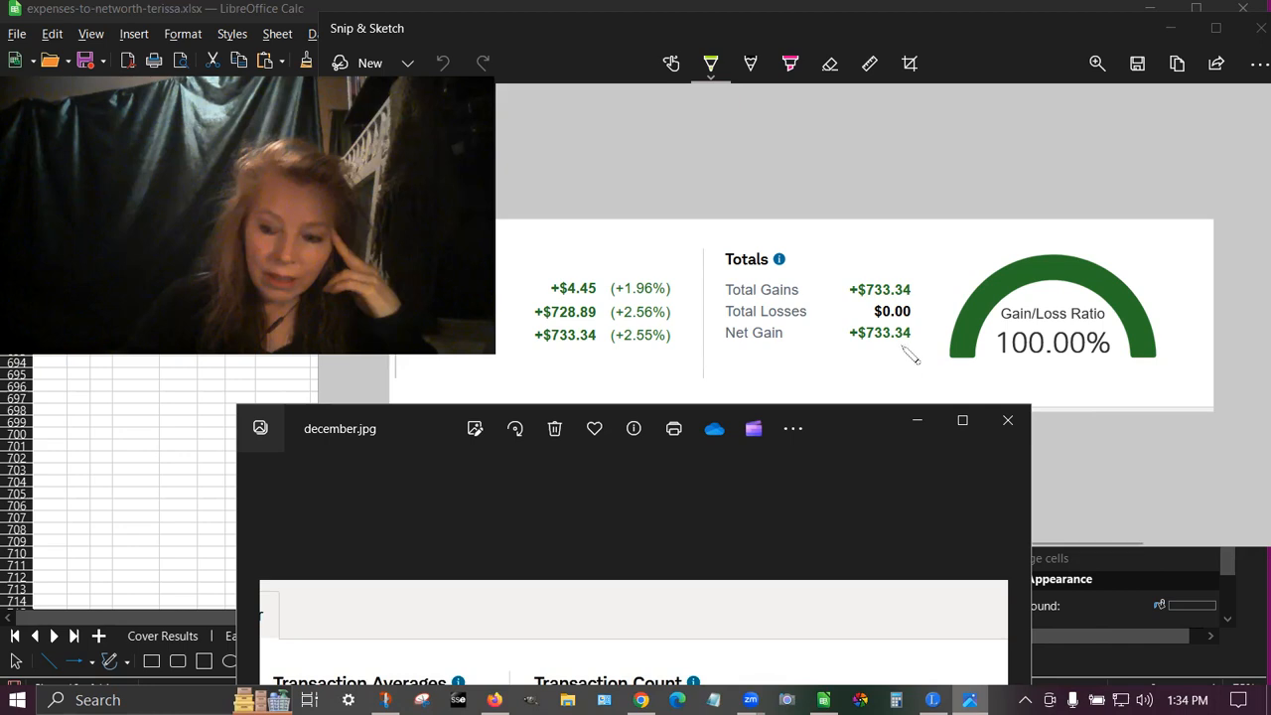
{"action": "mouse_move", "coordinate": [870, 387]}
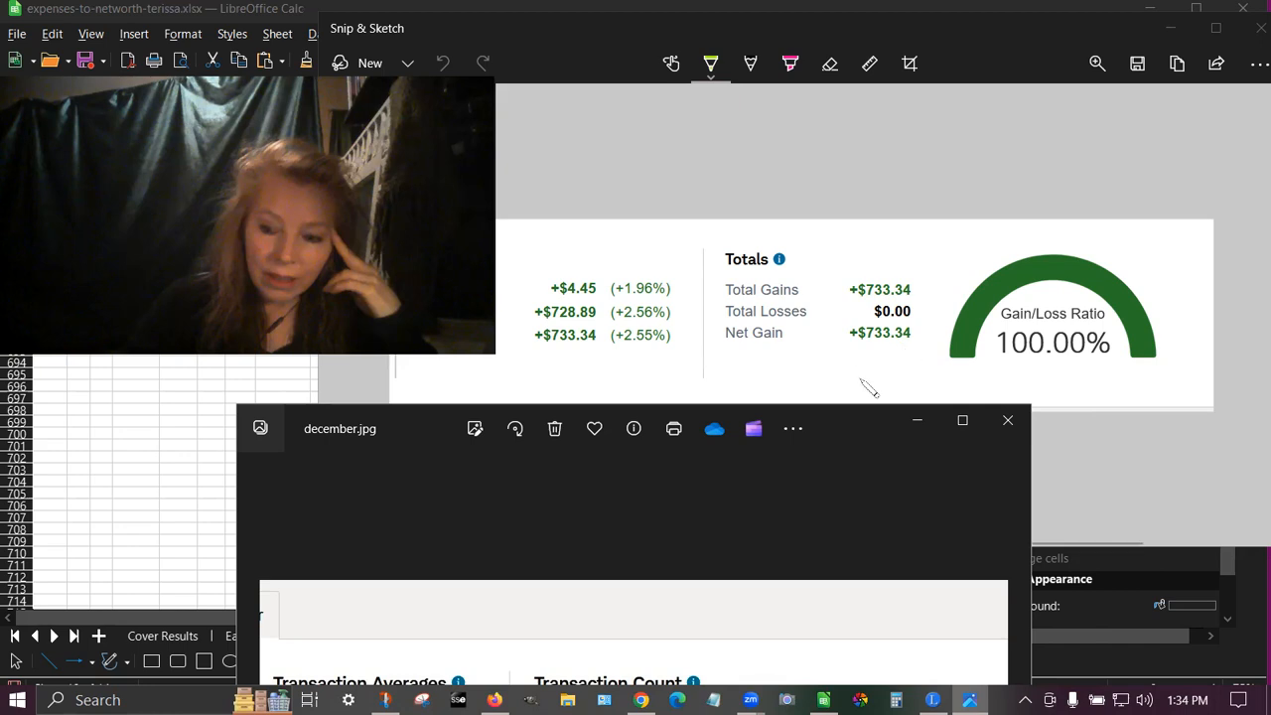
{"action": "mouse_move", "coordinate": [1088, 278]}
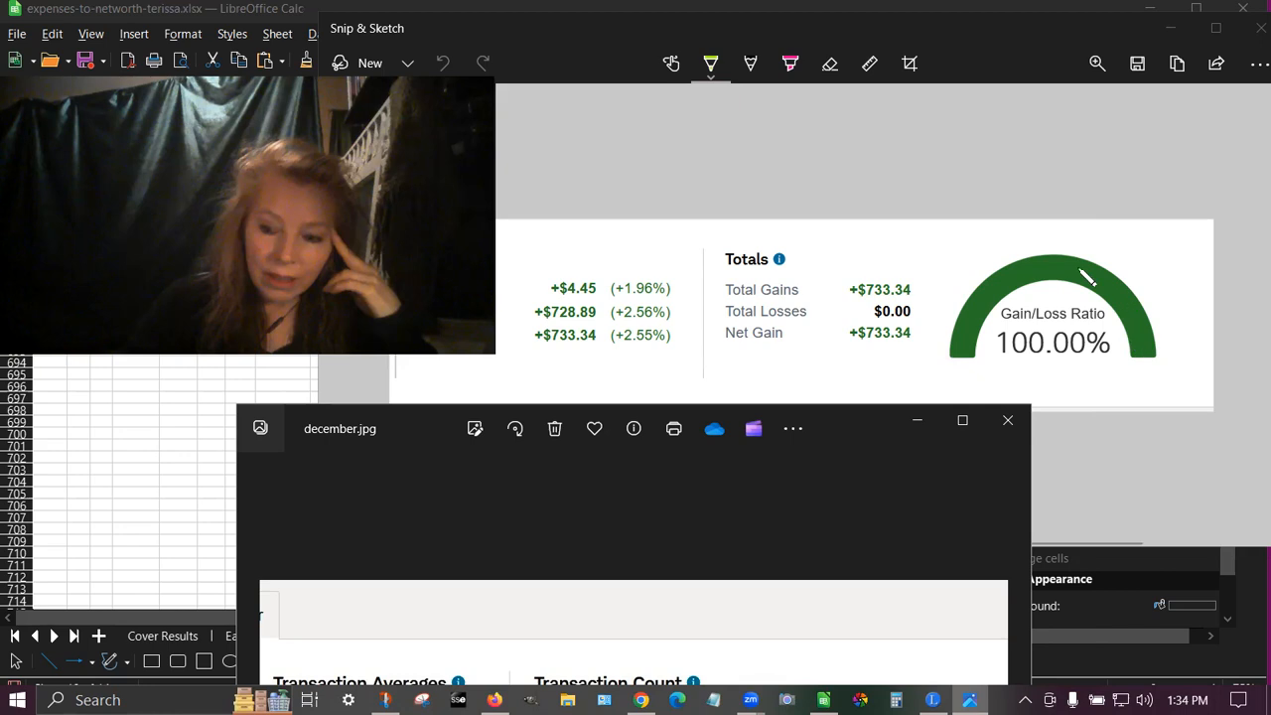
{"action": "mouse_move", "coordinate": [836, 427]}
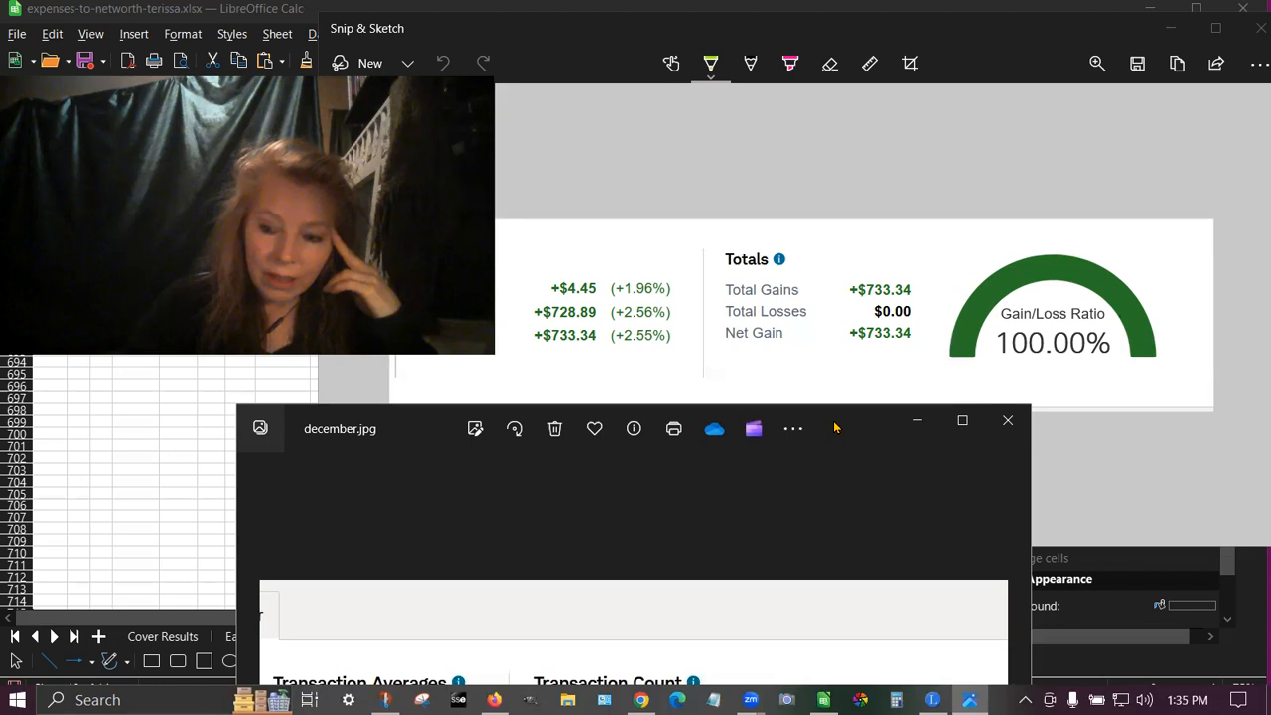
{"action": "mouse_move", "coordinate": [838, 431]}
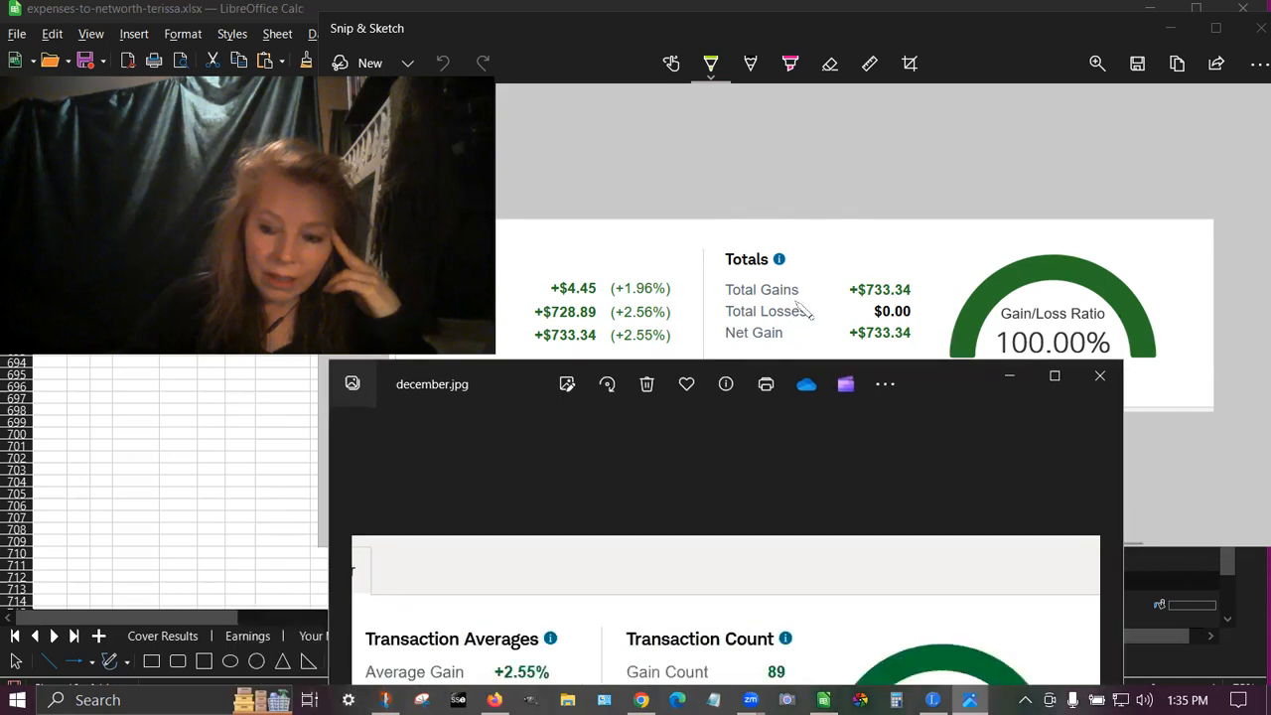
{"action": "mouse_move", "coordinate": [898, 367]}
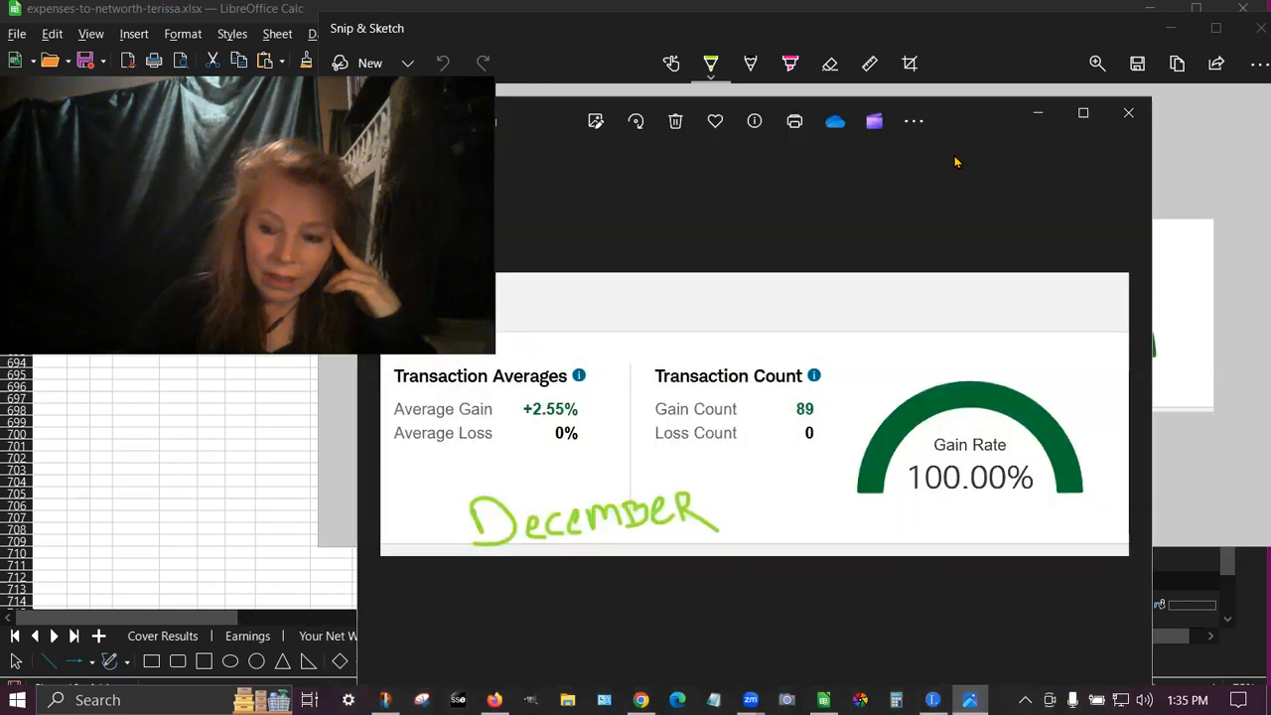
{"action": "mouse_move", "coordinate": [850, 389]}
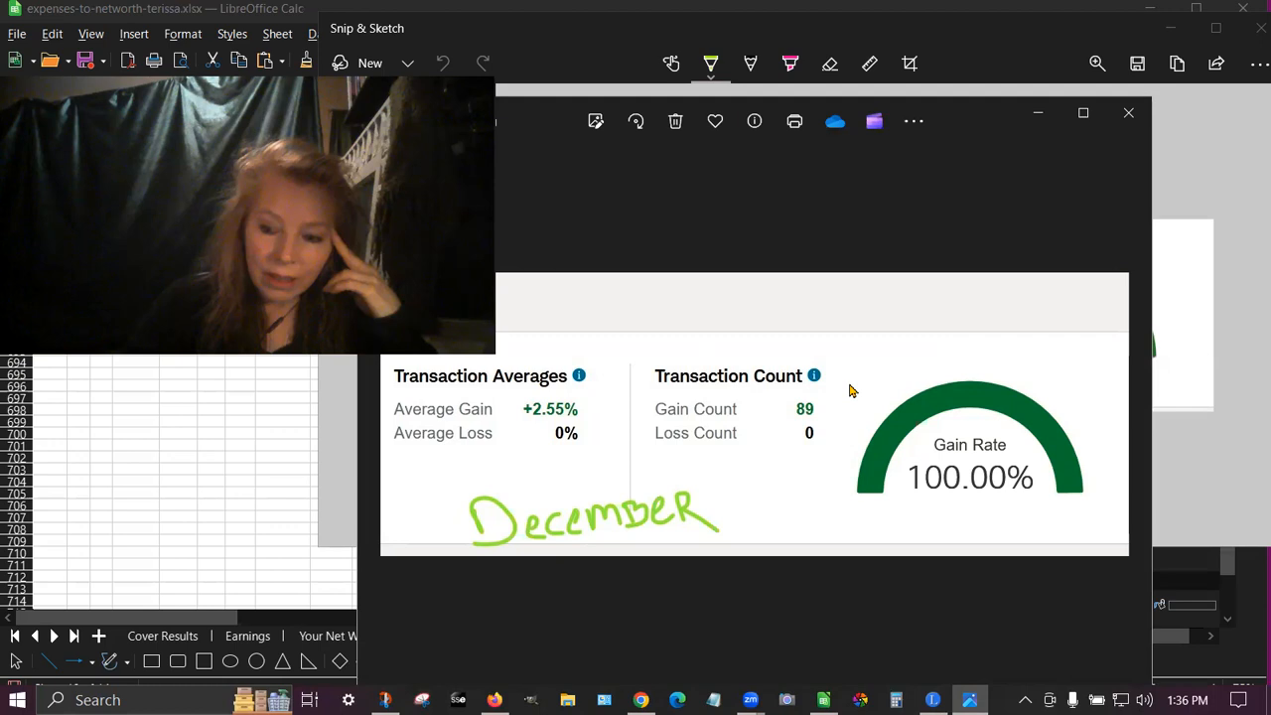
{"action": "mouse_move", "coordinate": [501, 199]}
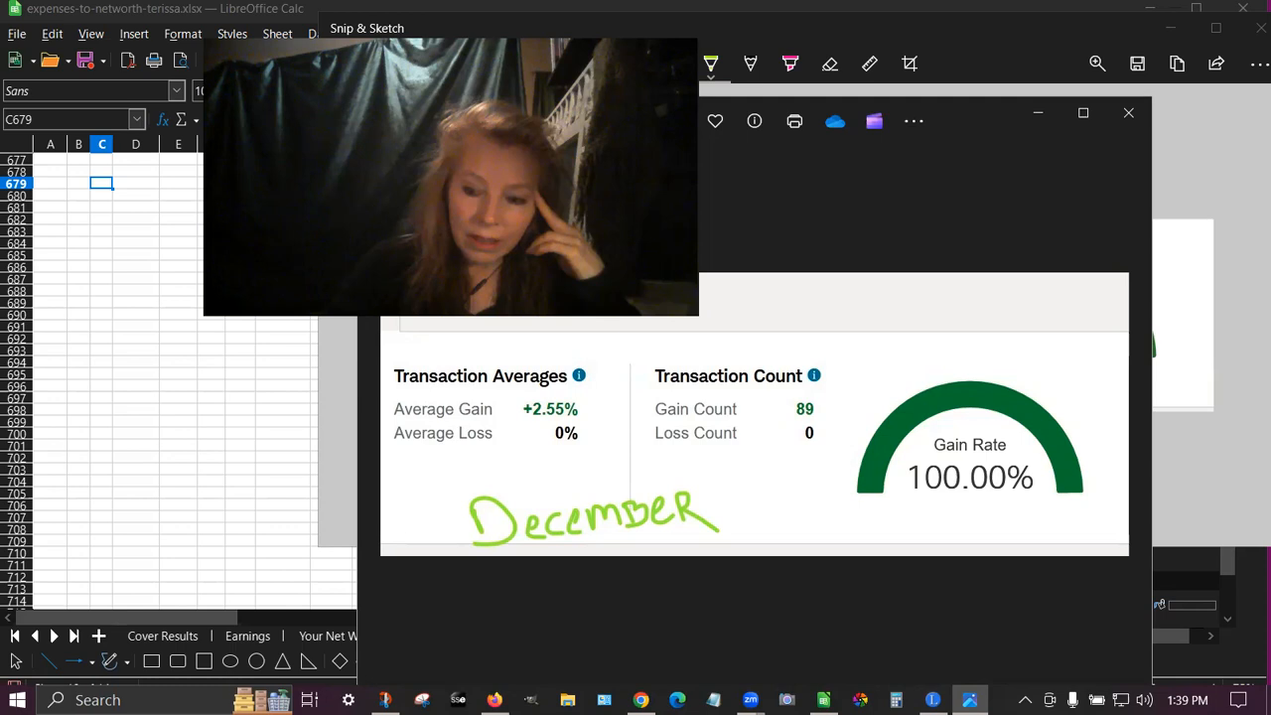
{"action": "mouse_move", "coordinate": [969, 123]}
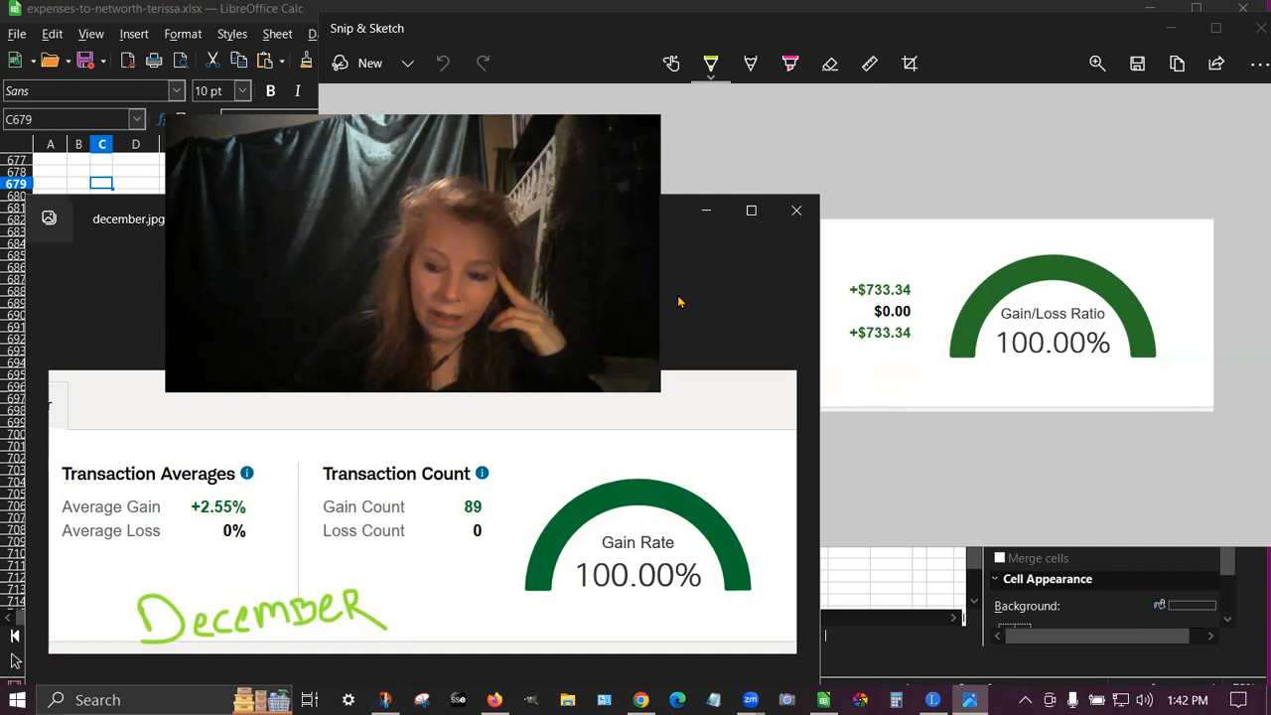
{"action": "mouse_move", "coordinate": [712, 326]}
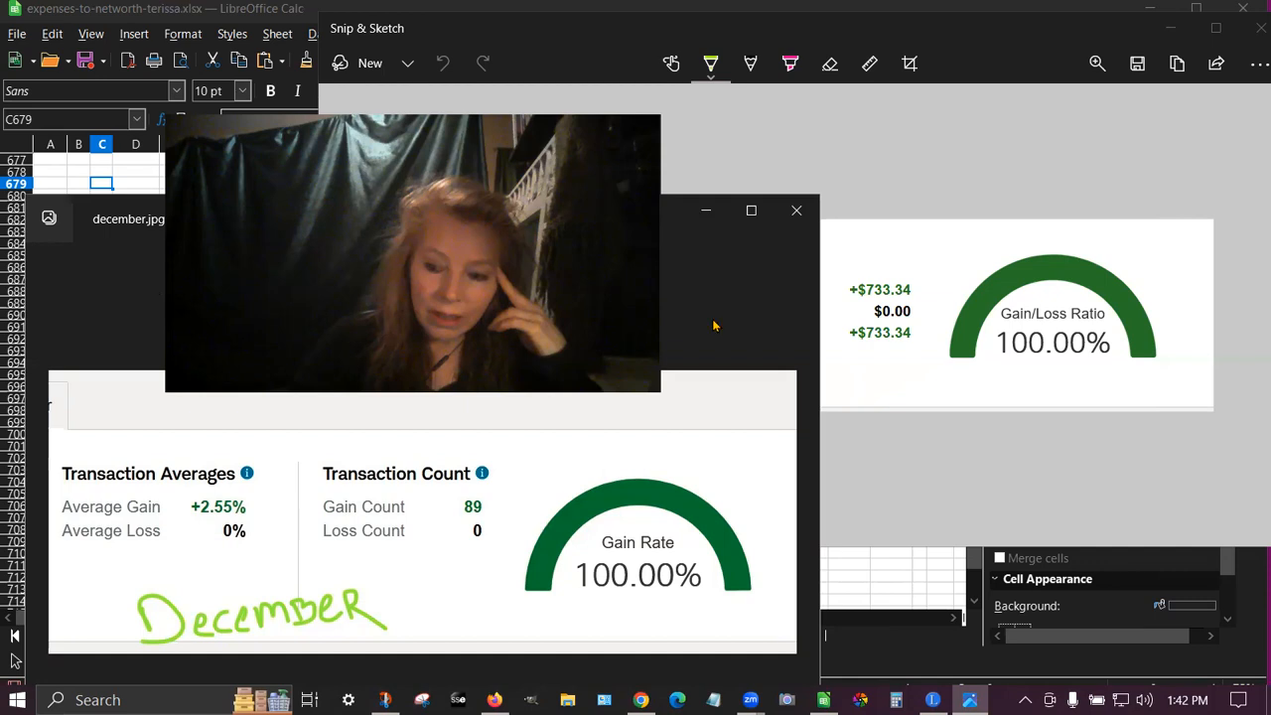
{"action": "mouse_move", "coordinate": [707, 335]}
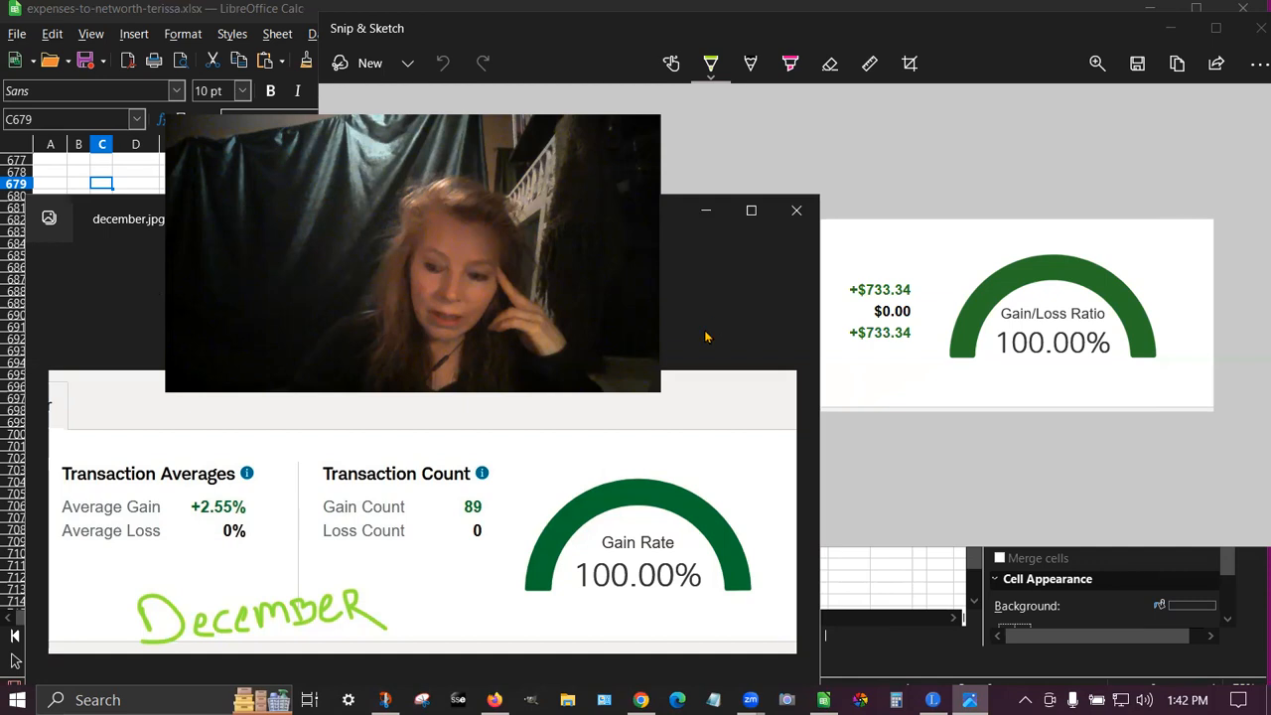
{"action": "mouse_move", "coordinate": [683, 330]}
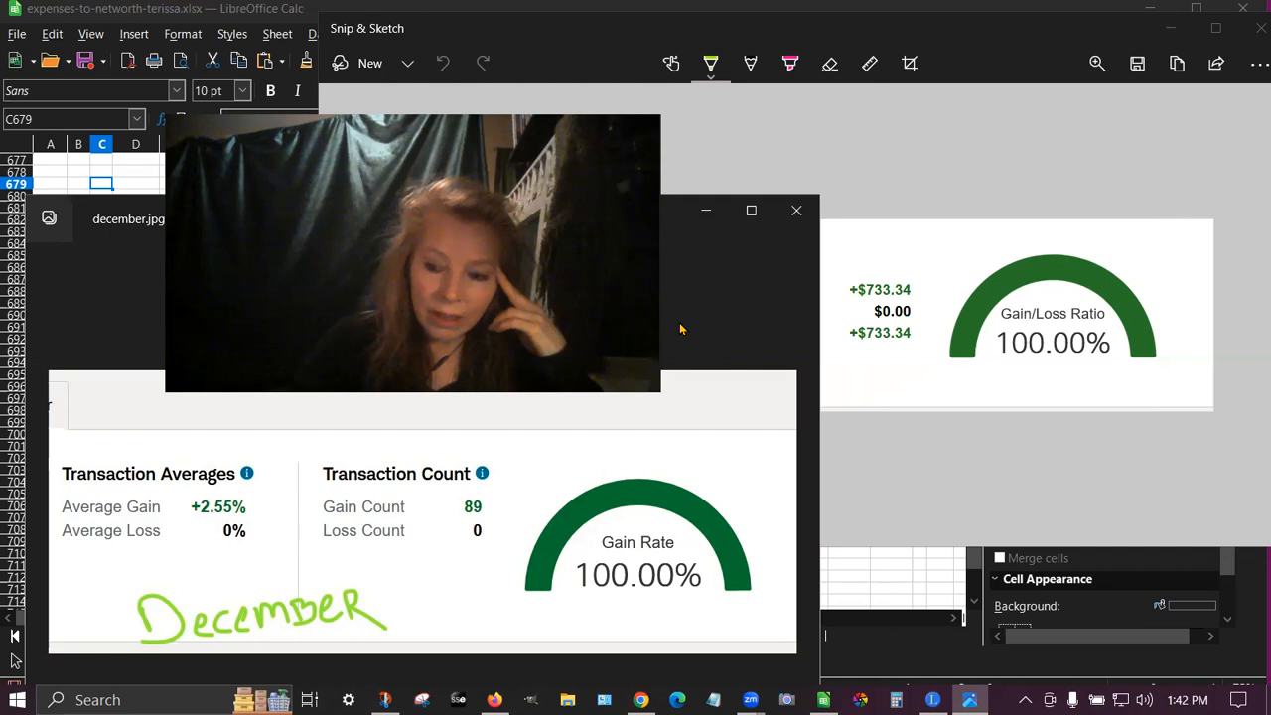
{"action": "mouse_move", "coordinate": [715, 306]}
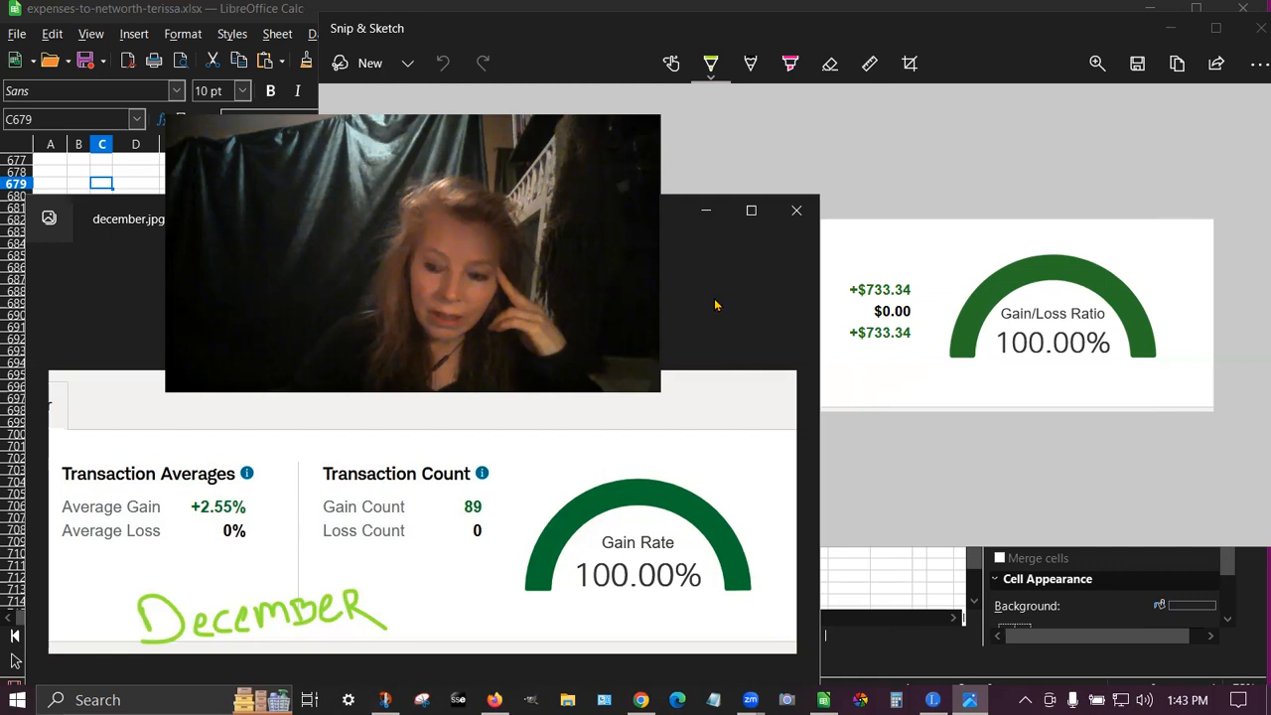
{"action": "mouse_move", "coordinate": [709, 312]}
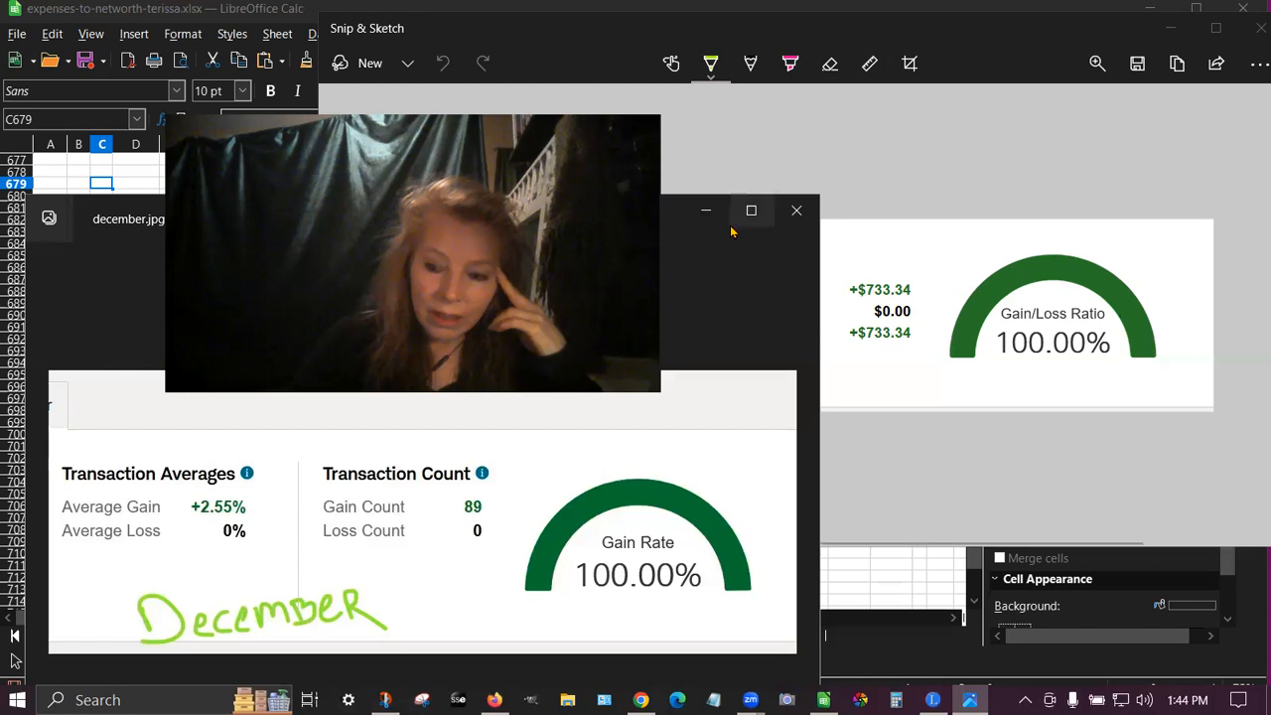
{"action": "mouse_move", "coordinate": [496, 512]}
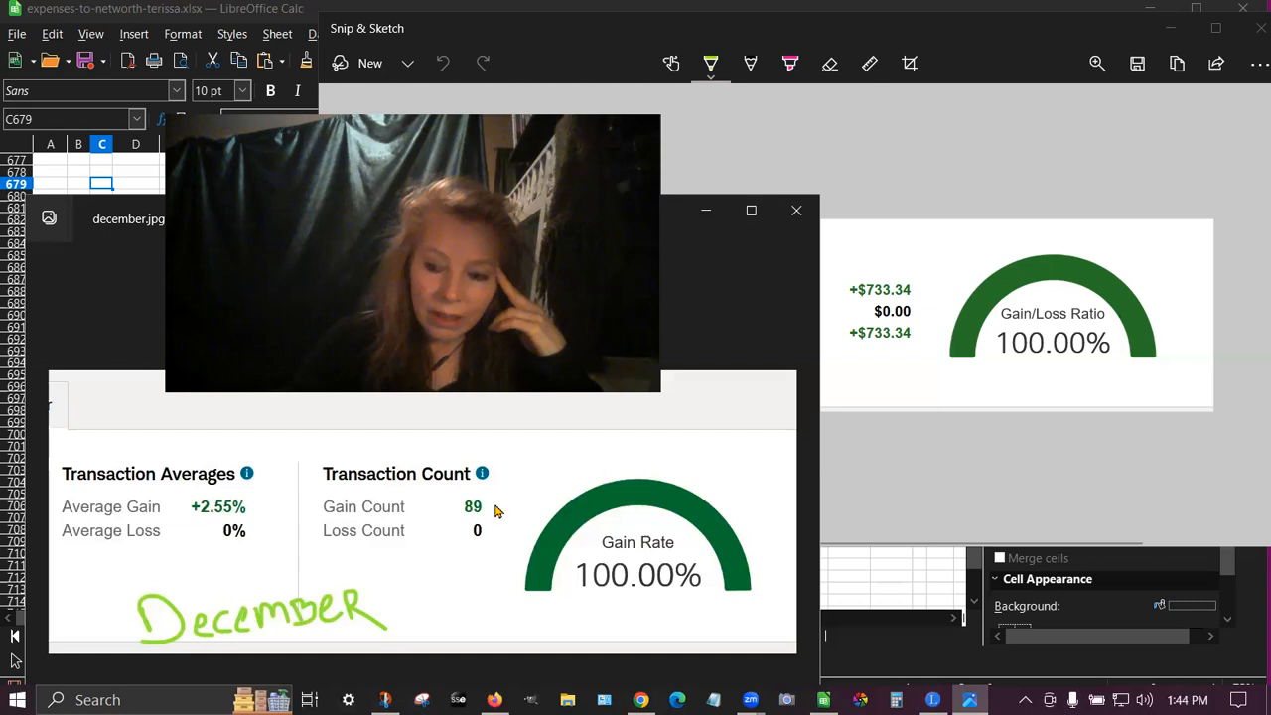
{"action": "mouse_move", "coordinate": [496, 488]}
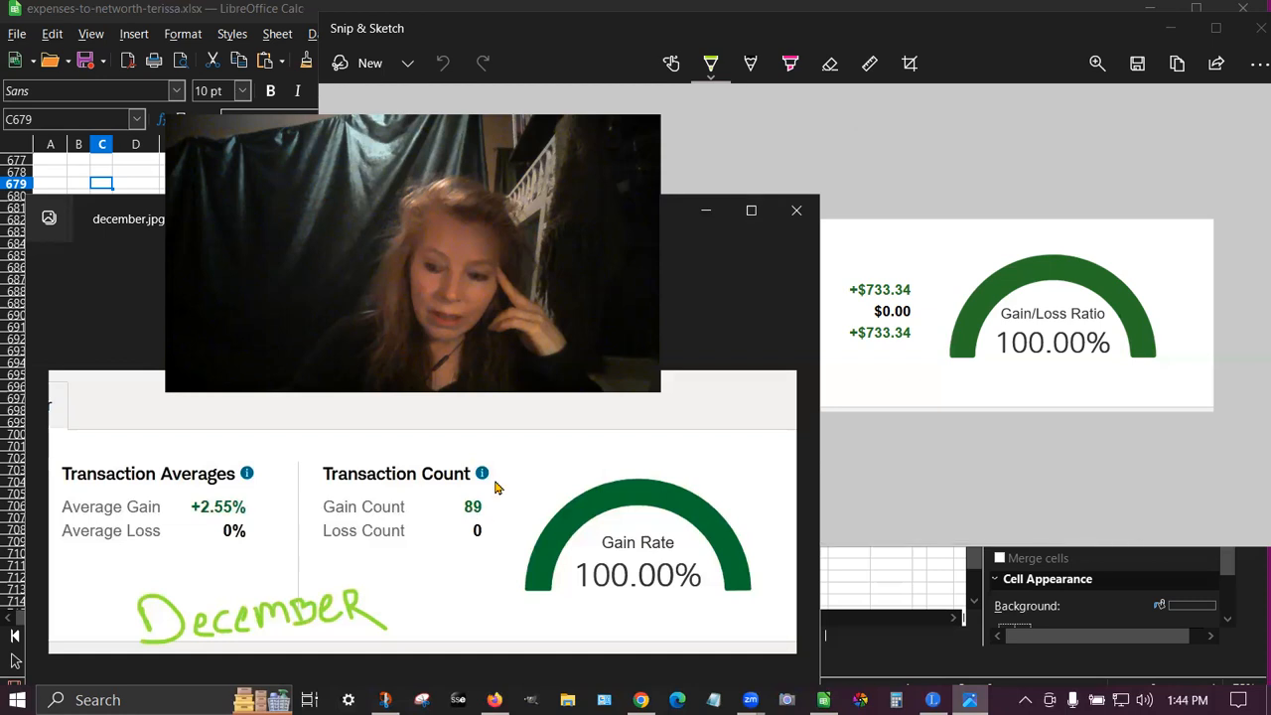